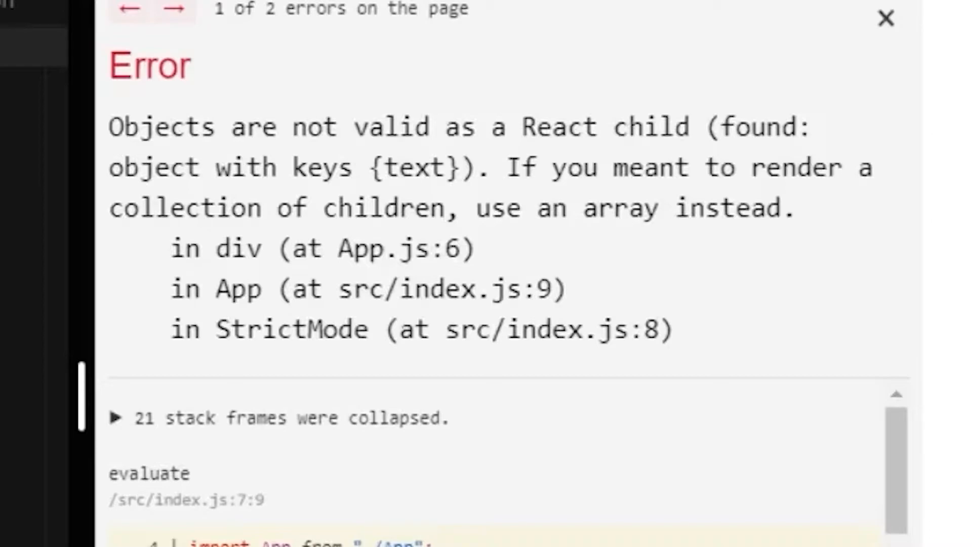
mouse_move(213, 111)
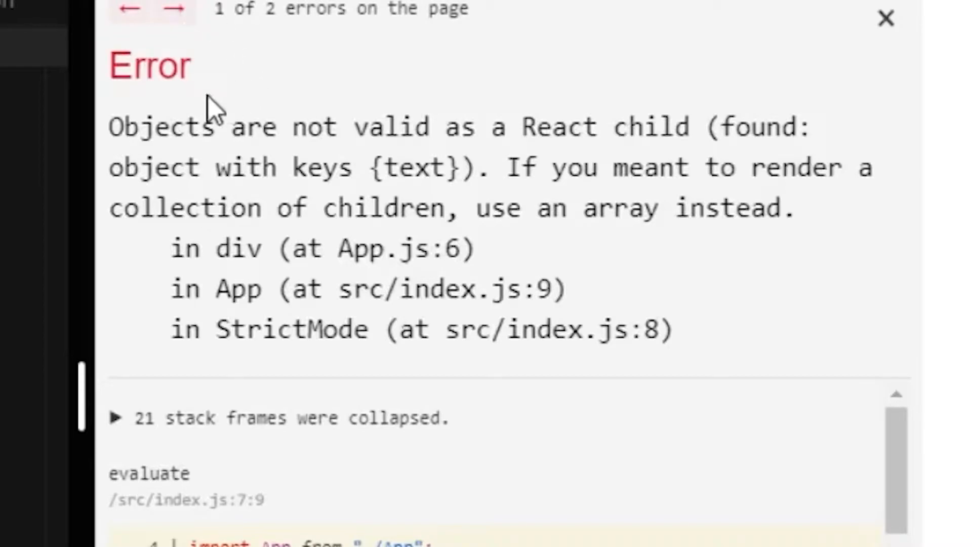
mouse_move(163, 126)
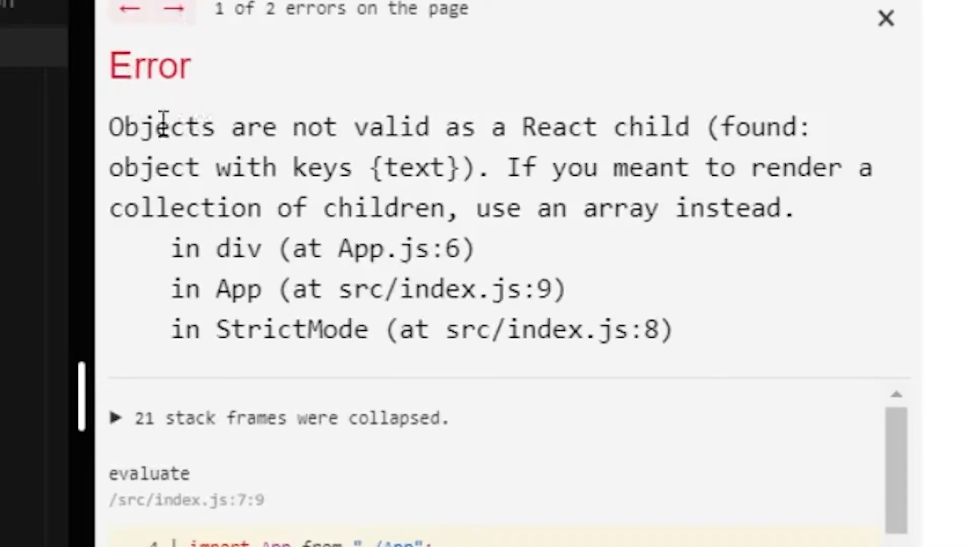
mouse_move(372, 289)
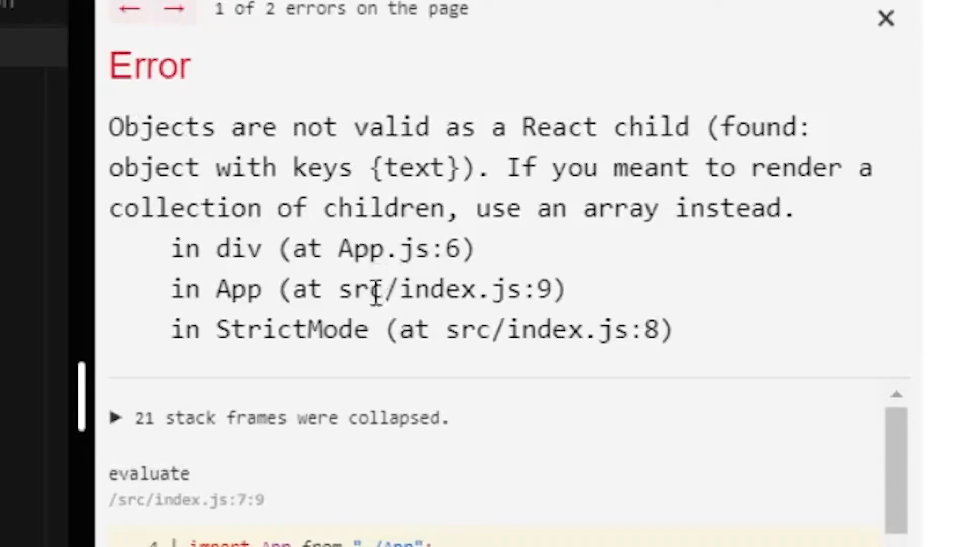
mouse_move(251, 475)
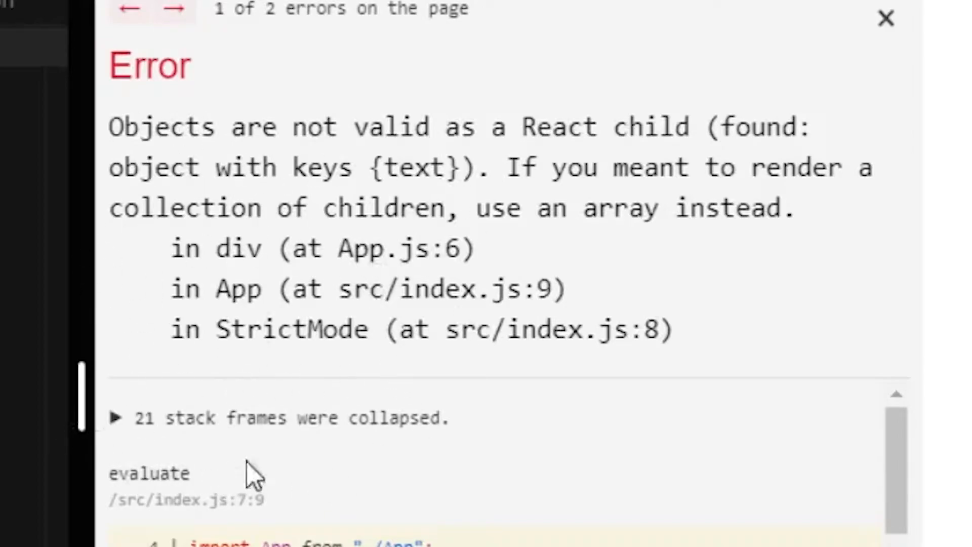
mouse_move(415, 177)
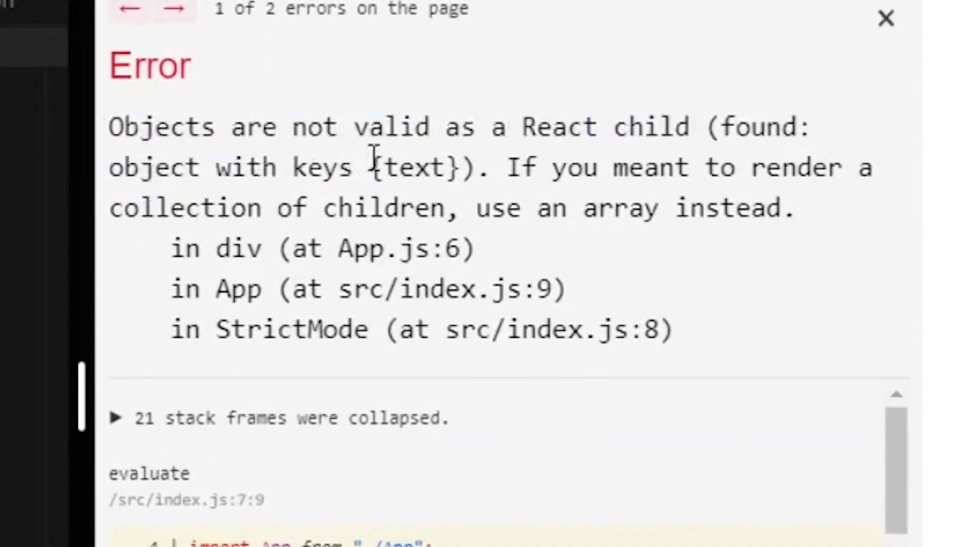
mouse_move(179, 158)
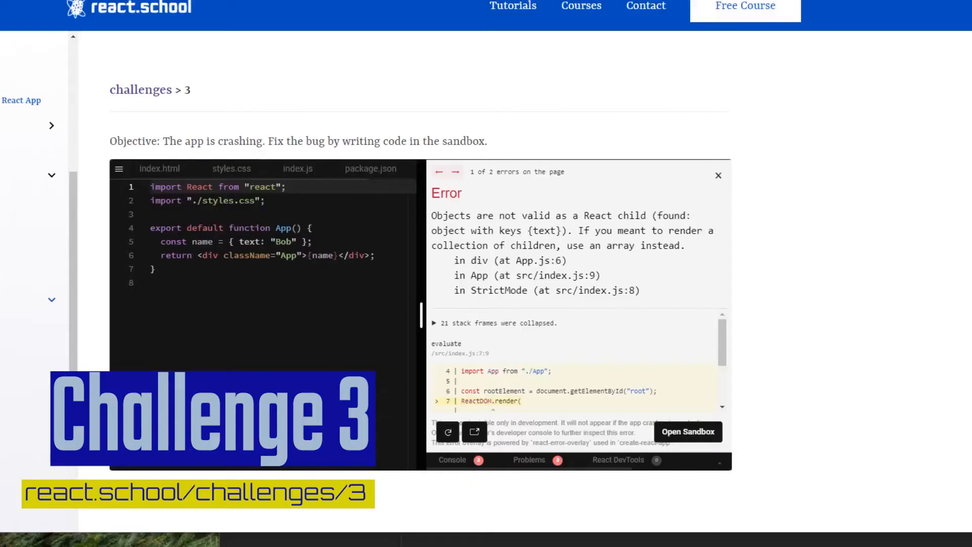
mouse_move(311, 94)
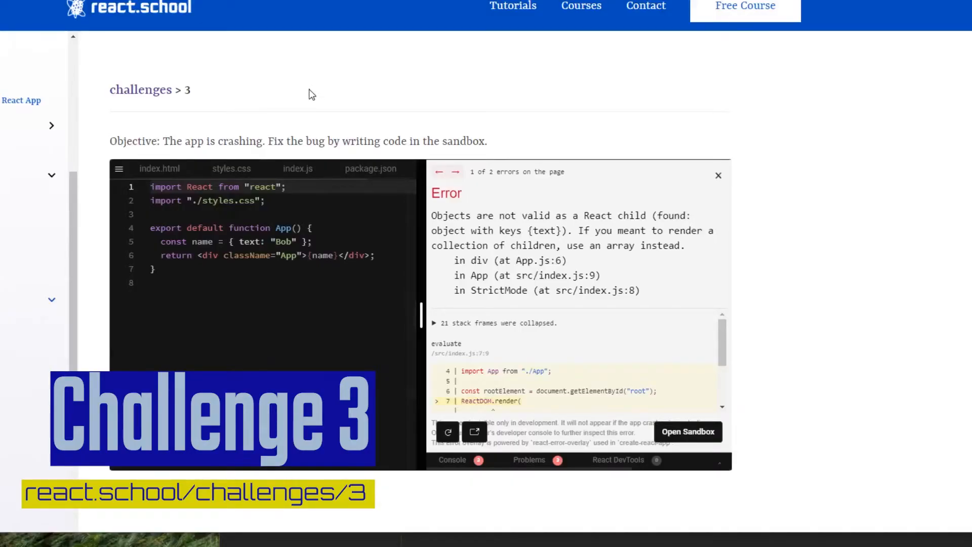
Search Google for the error 'Objects are not valid as a React child'.
double_click(236, 141)
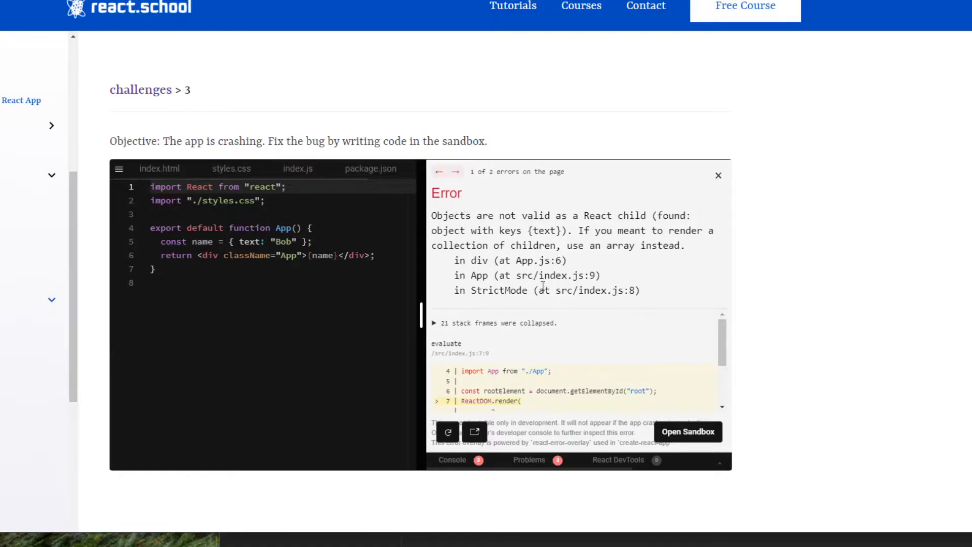
mouse_move(467, 309)
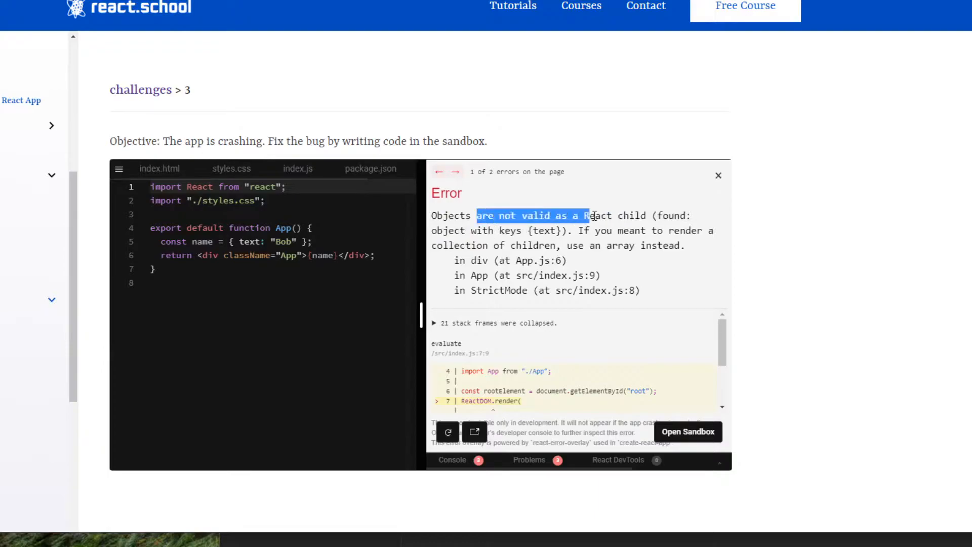
click(649, 215)
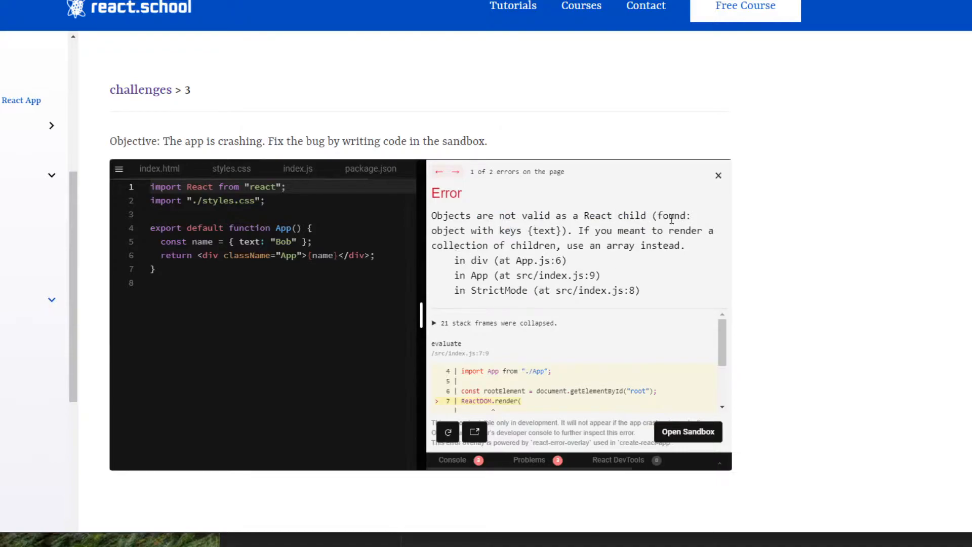
mouse_move(502, 236)
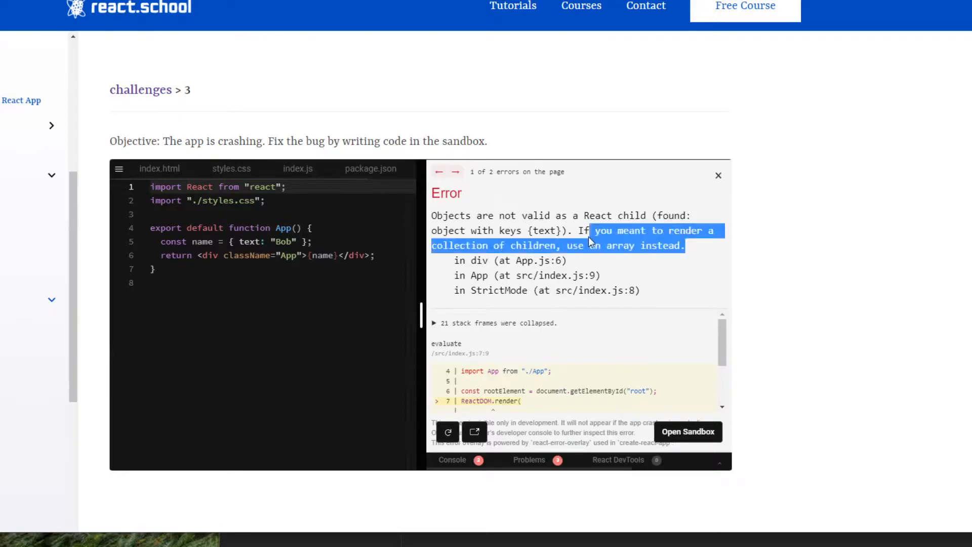
double_click(671, 246)
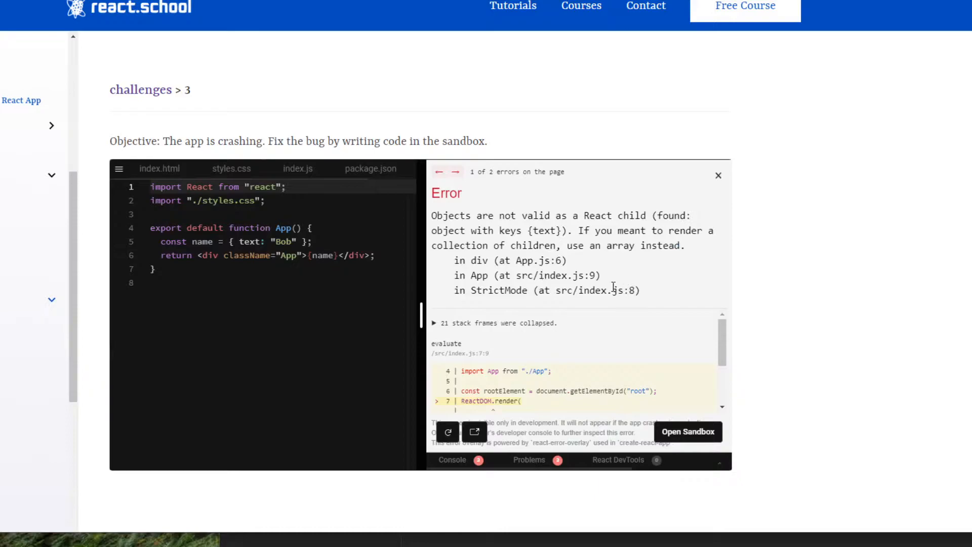
mouse_move(553, 242)
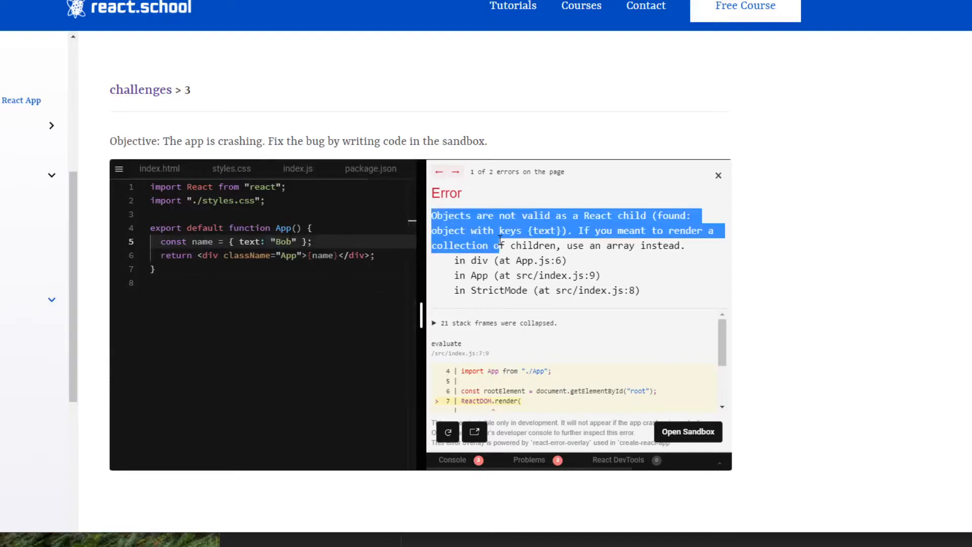
click(558, 267)
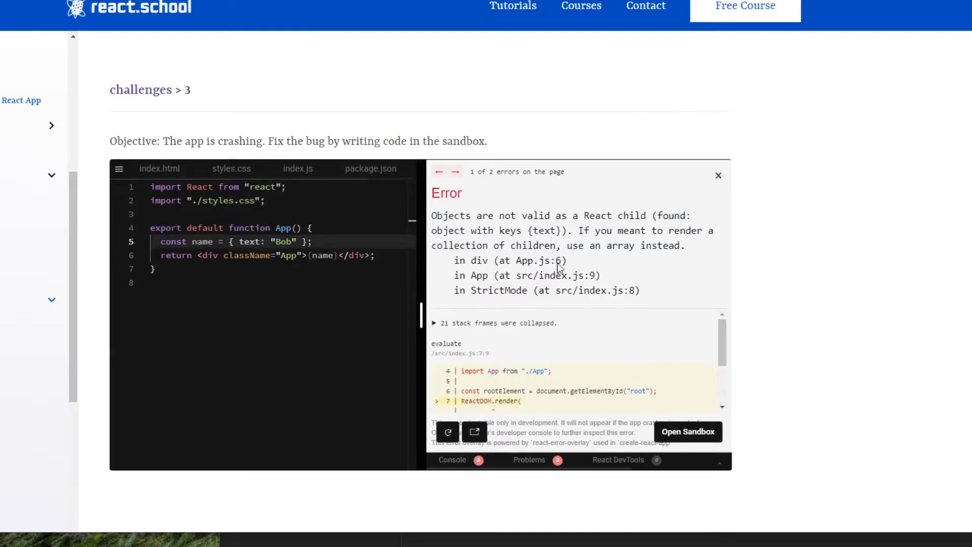
mouse_move(500, 288)
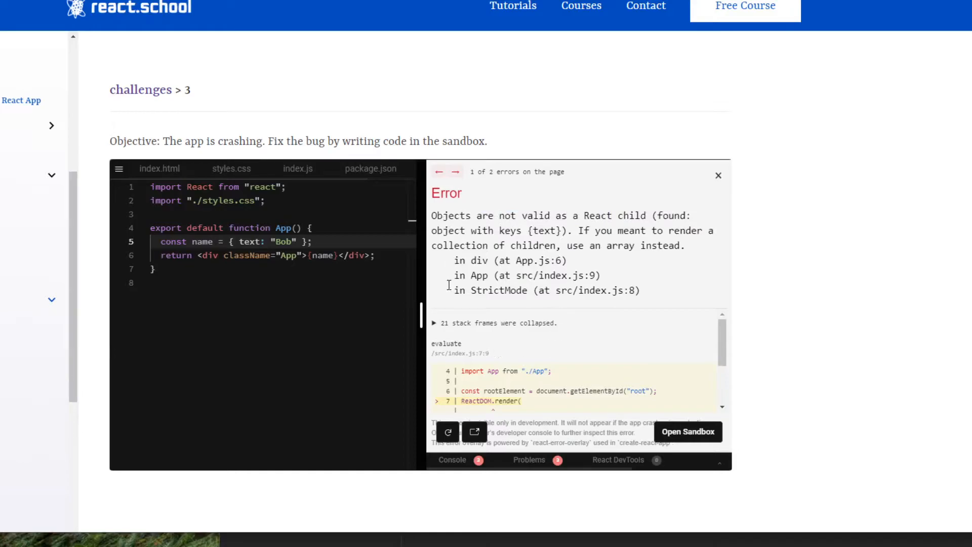
click(502, 260)
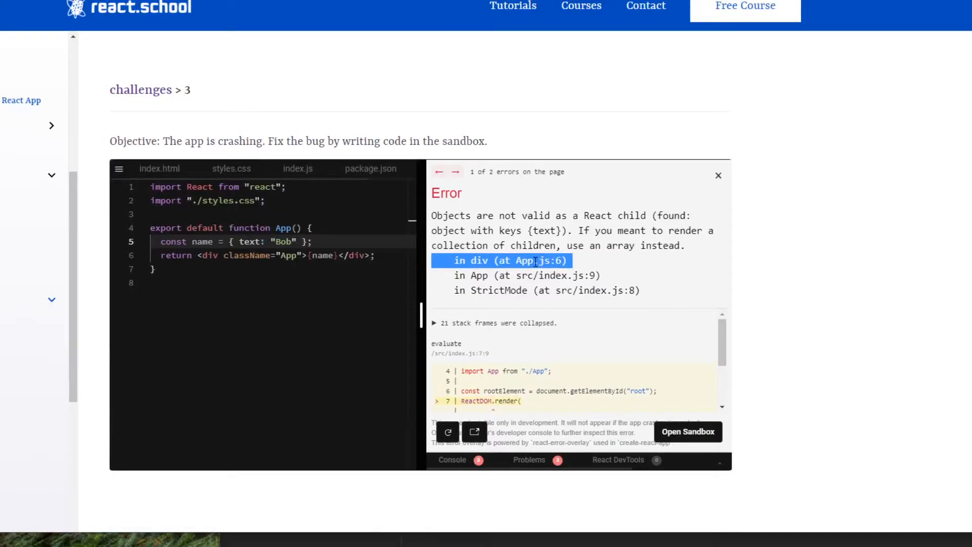
click(533, 260)
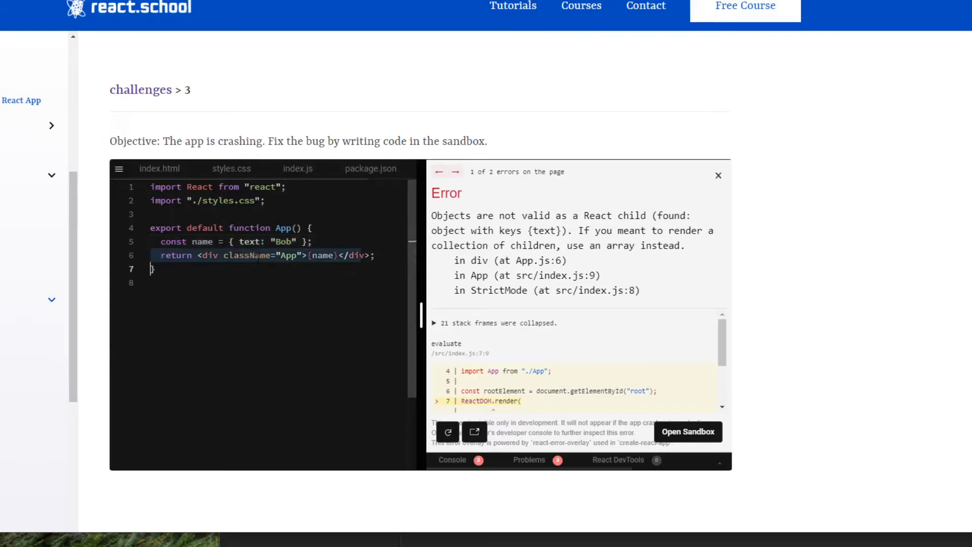
mouse_move(121, 168)
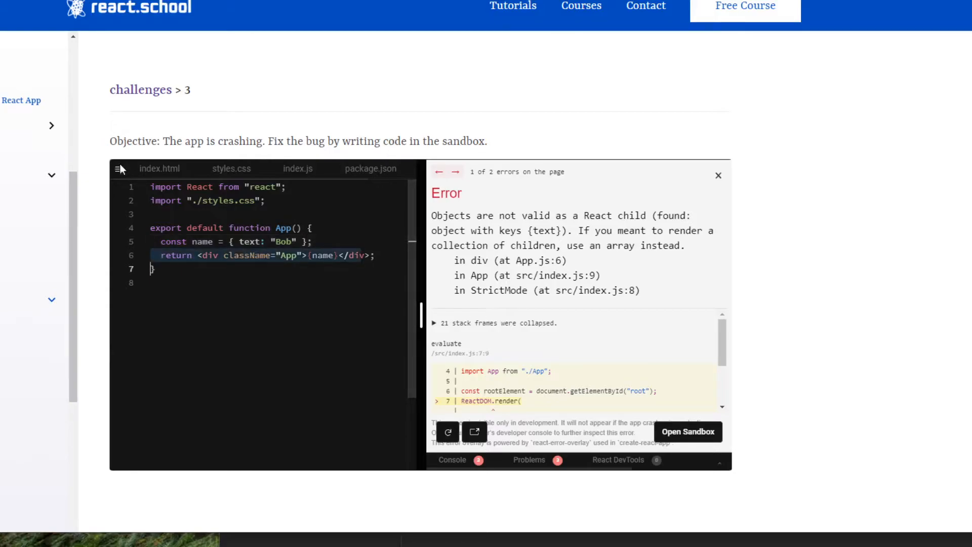
click(119, 169)
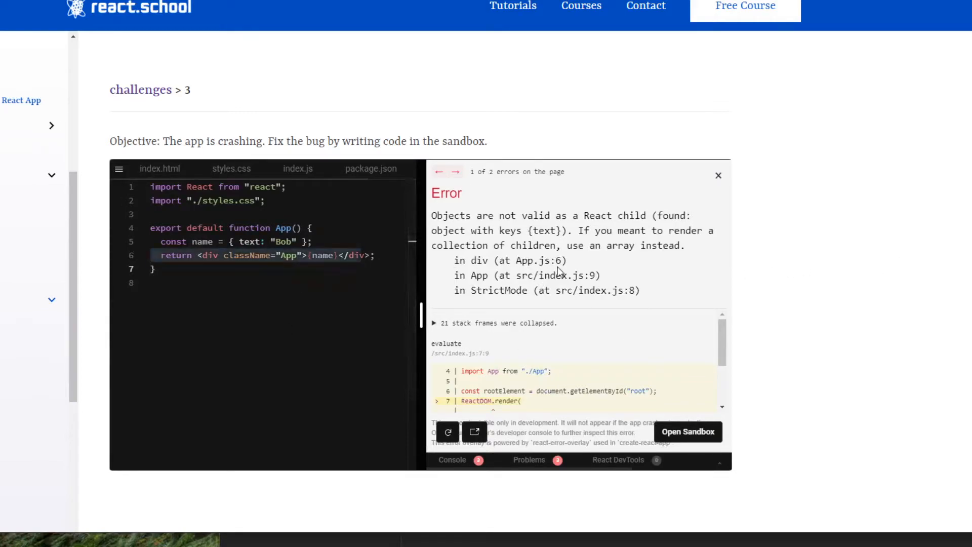
Scroll through the search results to read about the error.
scroll(down, 3)
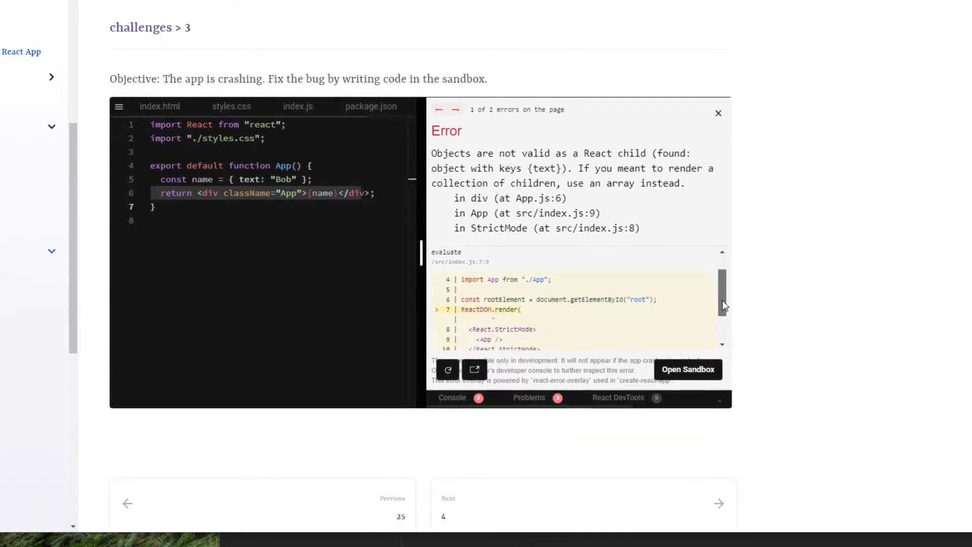
scroll(up, 3)
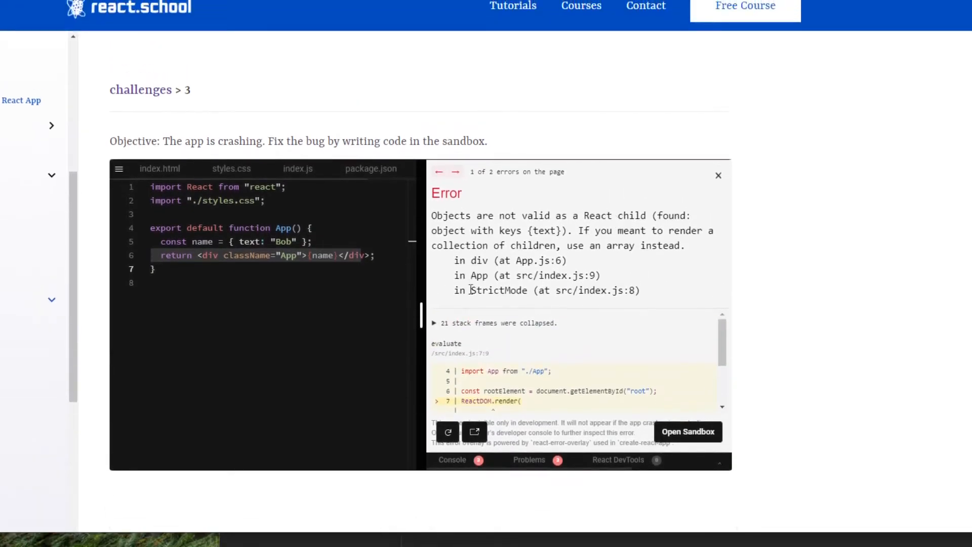
click(452, 459)
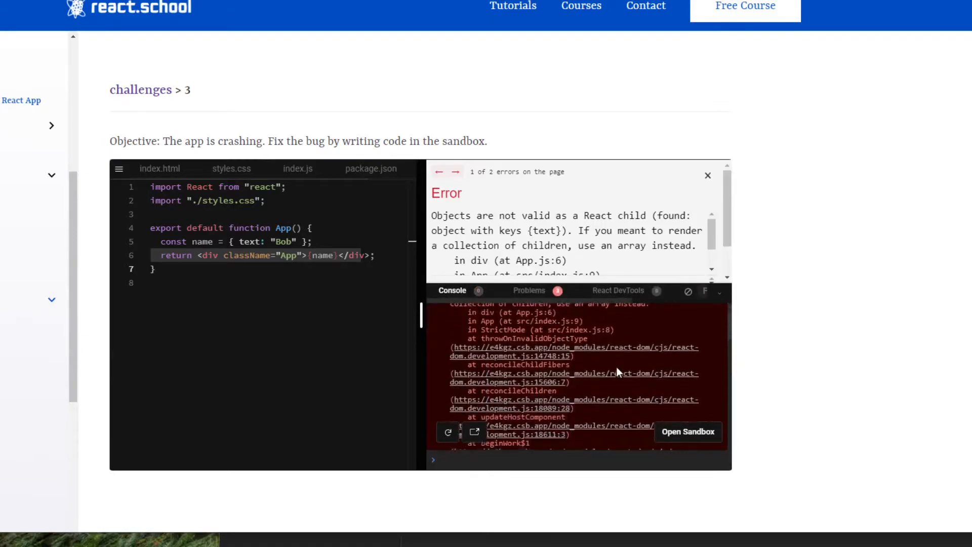
scroll(up, 3)
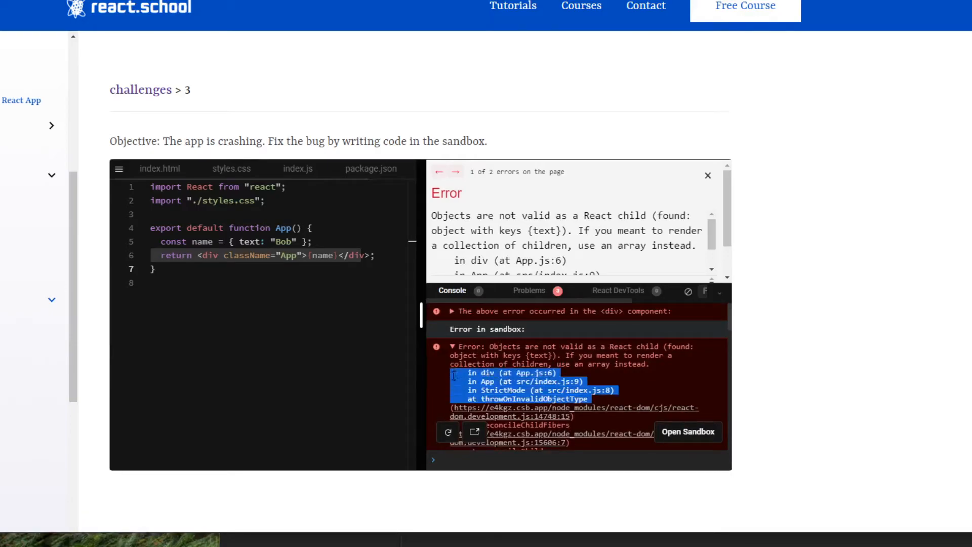
scroll(down, 3)
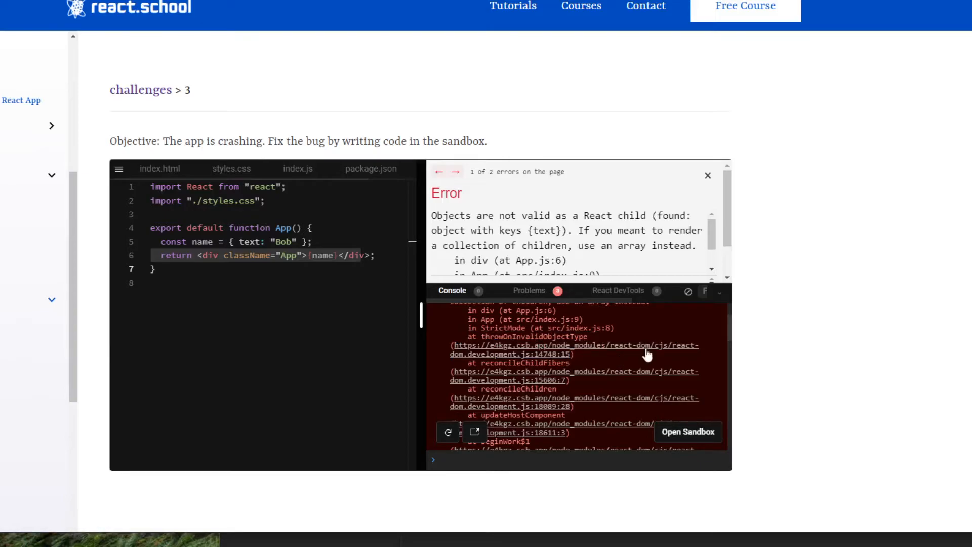
scroll(down, 3)
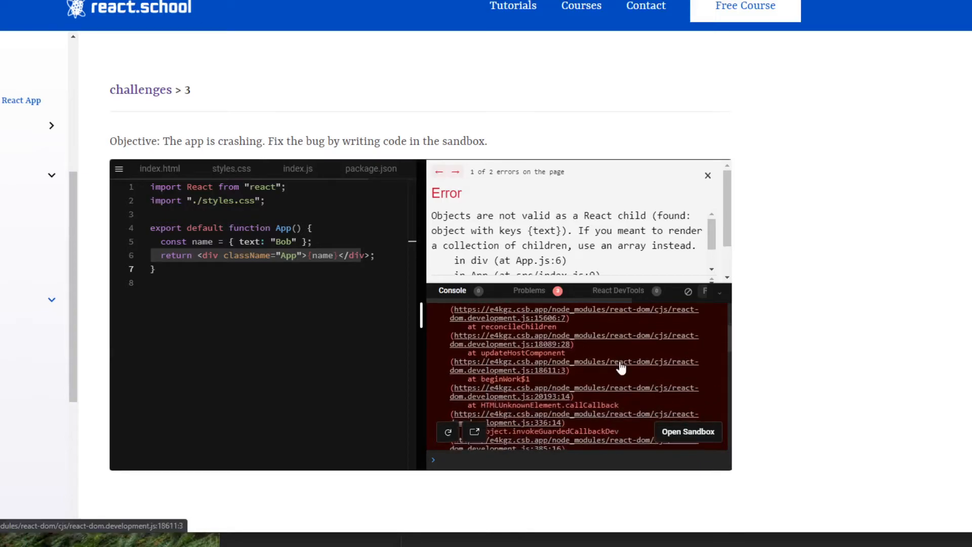
scroll(down, 3)
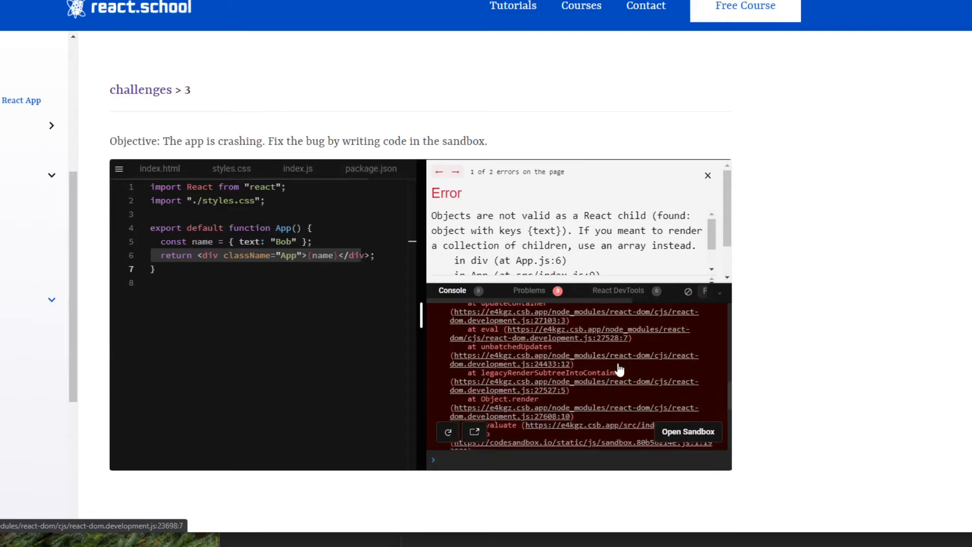
scroll(down, 3)
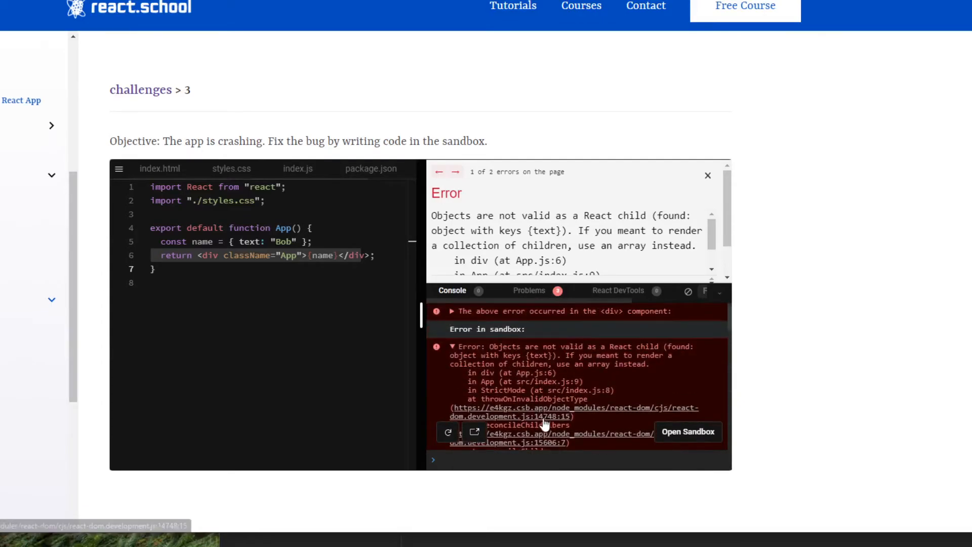
mouse_move(660, 409)
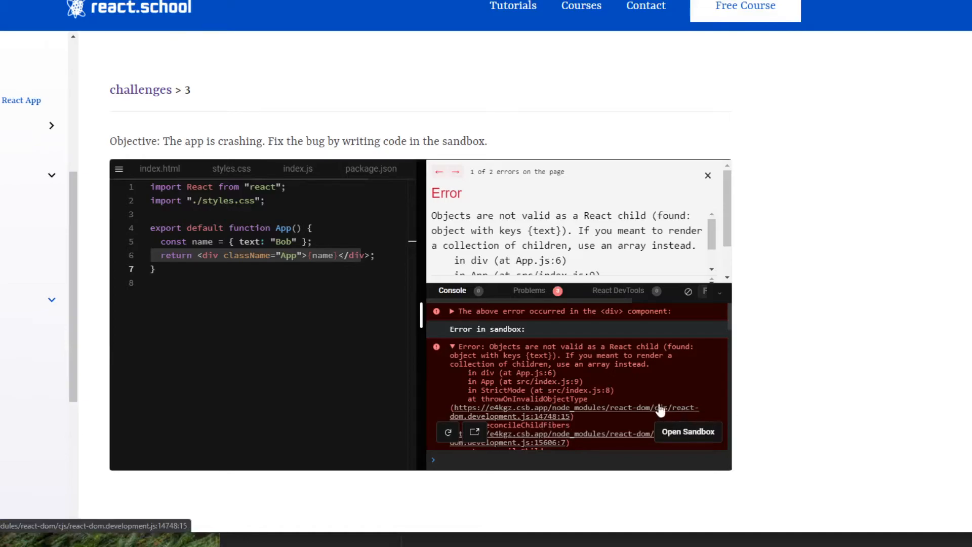
scroll(down, 3)
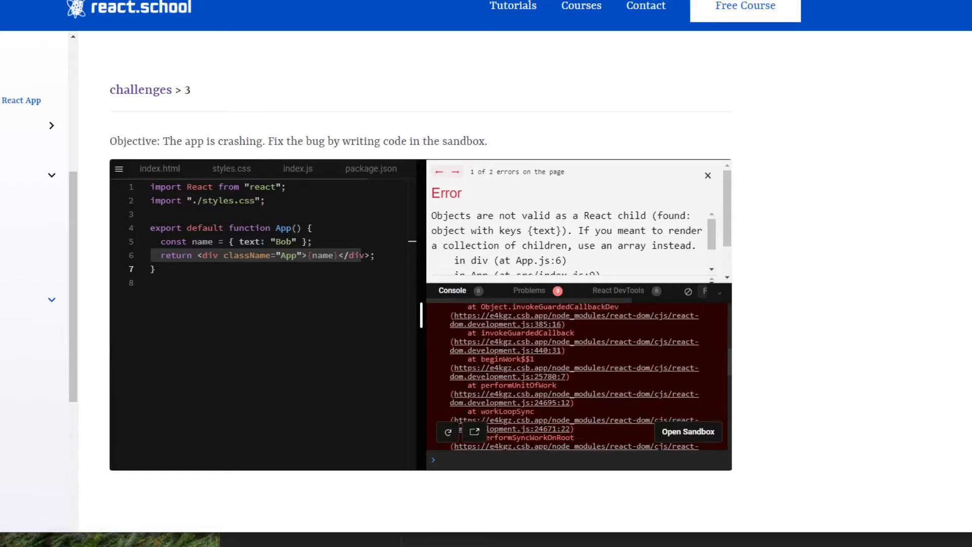
scroll(up, 3)
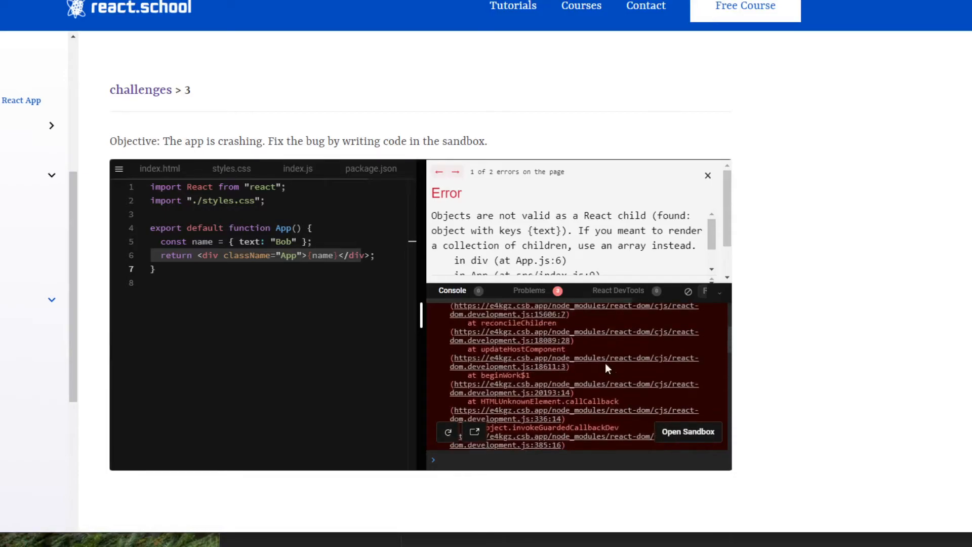
scroll(up, 3)
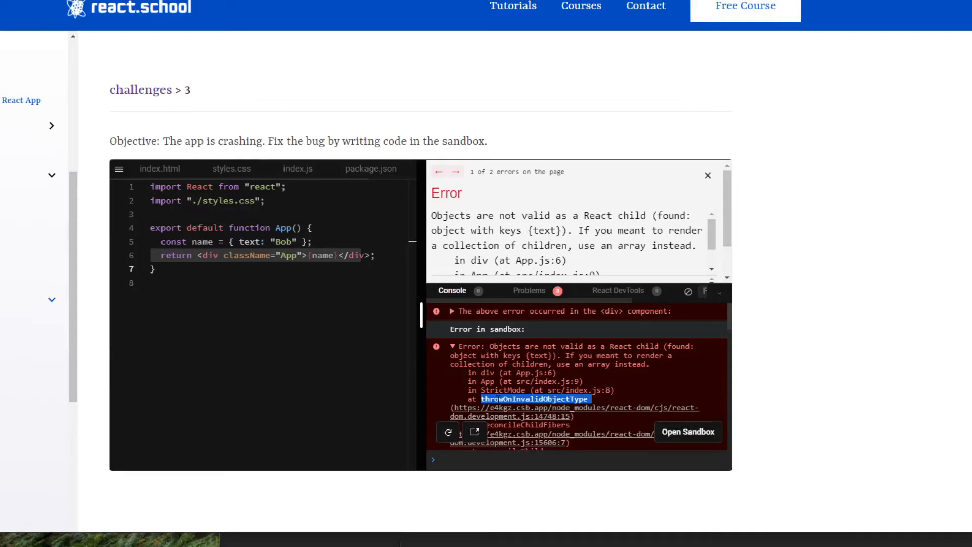
mouse_move(600, 356)
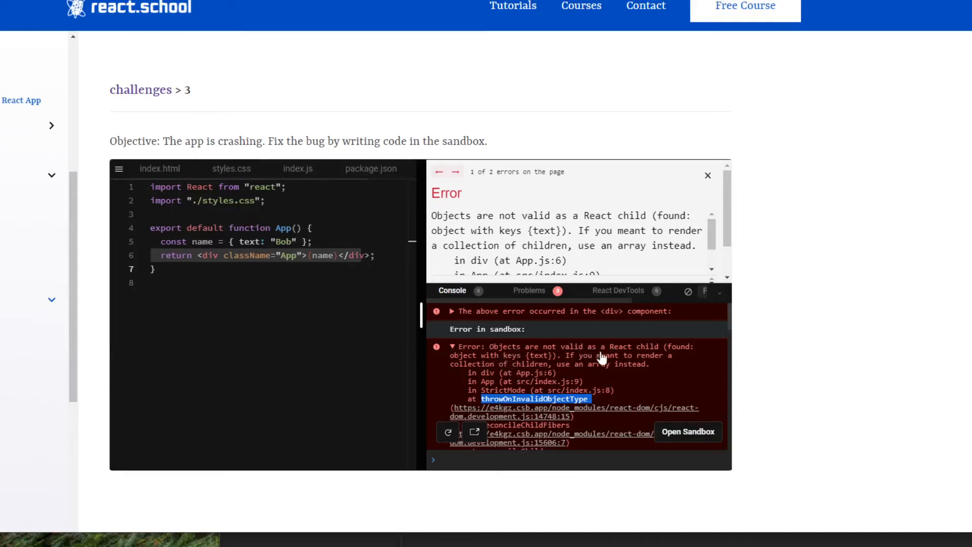
mouse_move(719, 297)
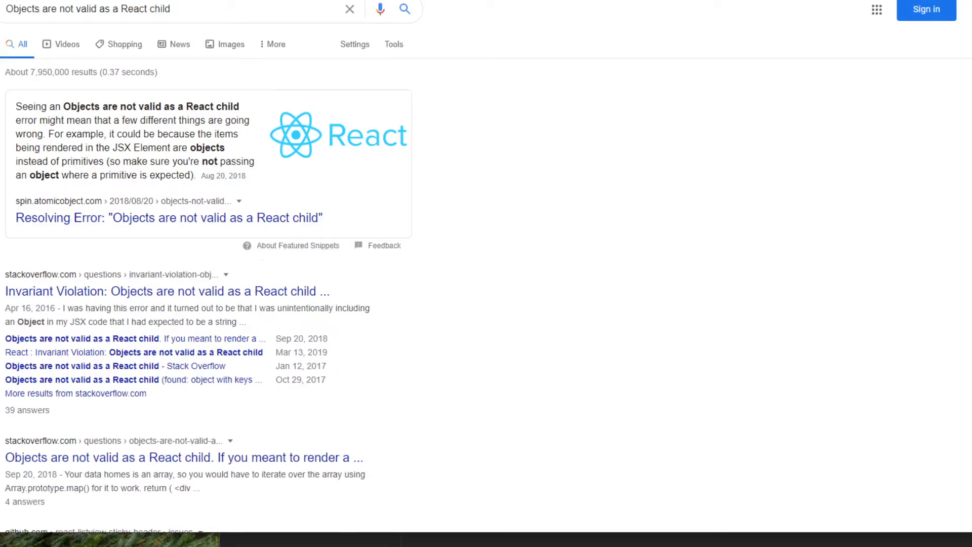
Select the featured snippet and highlight the words 'objects' and 'primitives'.
drag(16, 105, 127, 147)
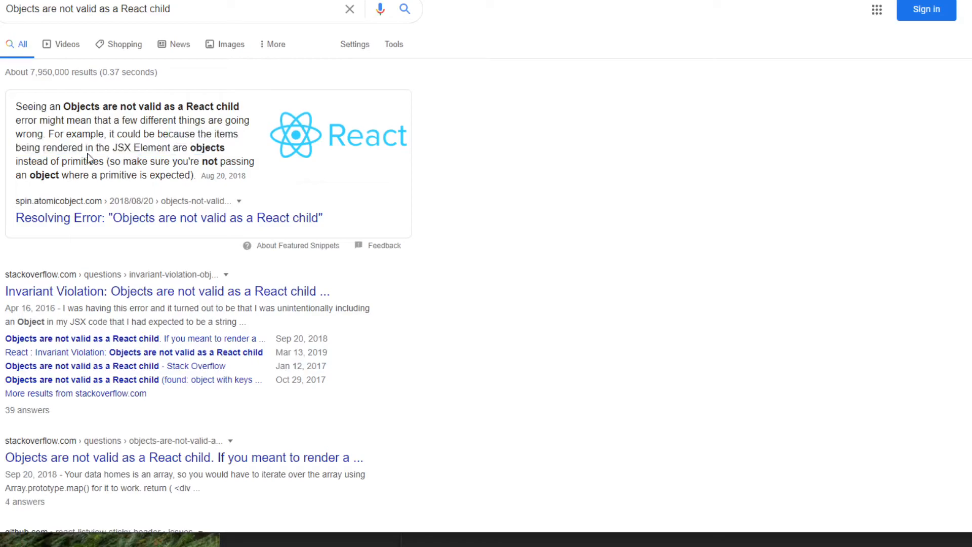
mouse_move(144, 153)
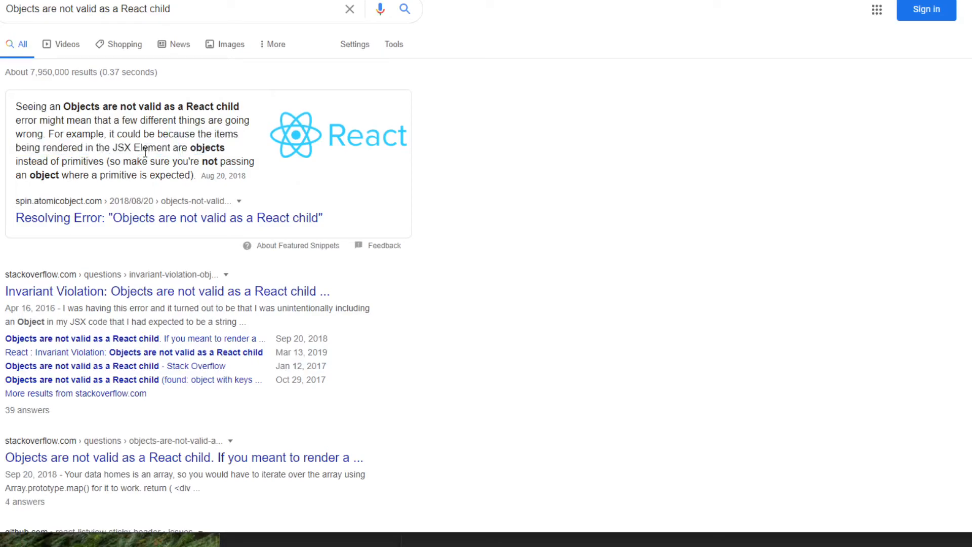
double_click(209, 147)
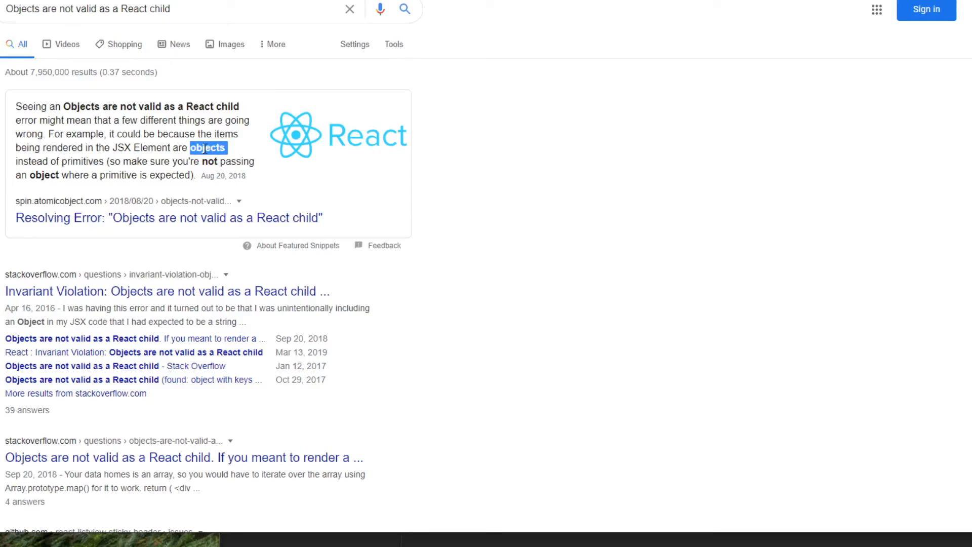
click(80, 158)
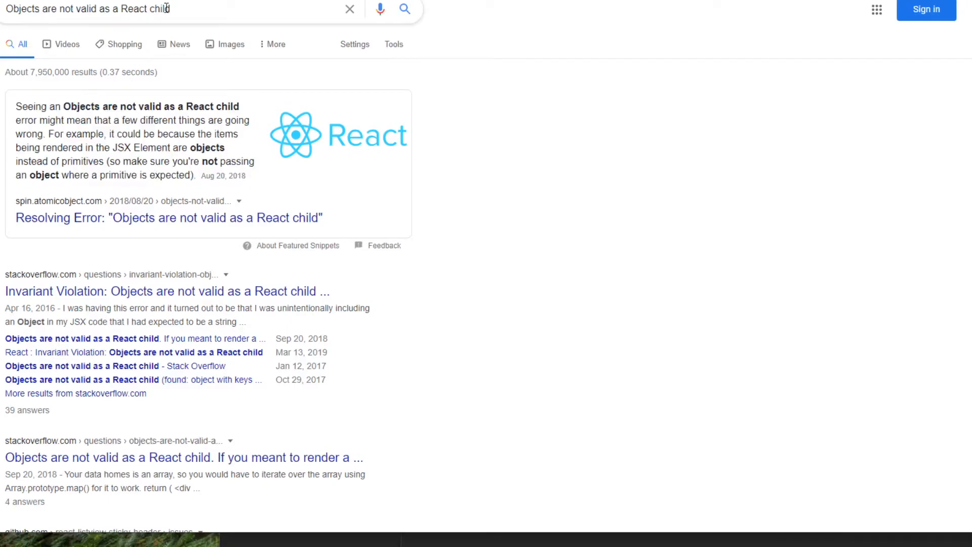
double_click(83, 161)
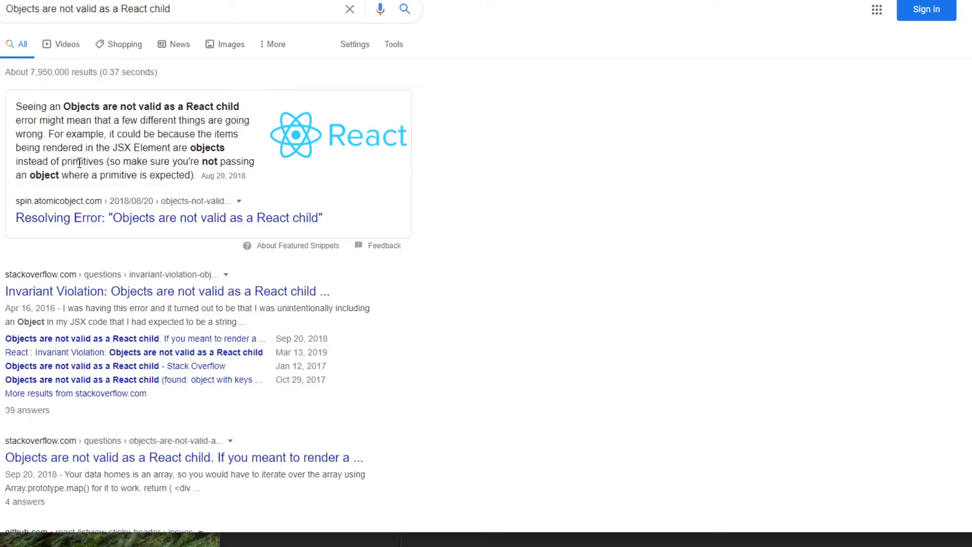
double_click(82, 161)
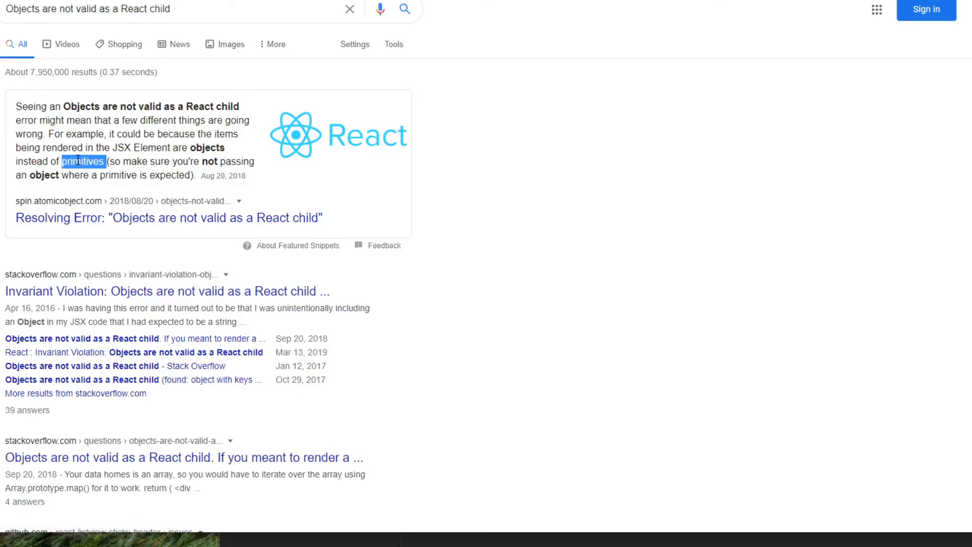
mouse_move(127, 206)
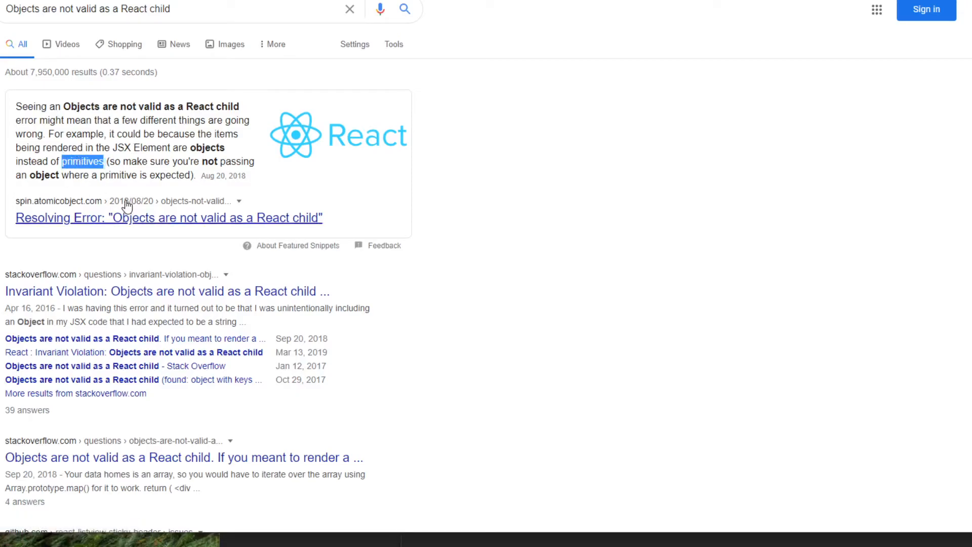
mouse_move(119, 196)
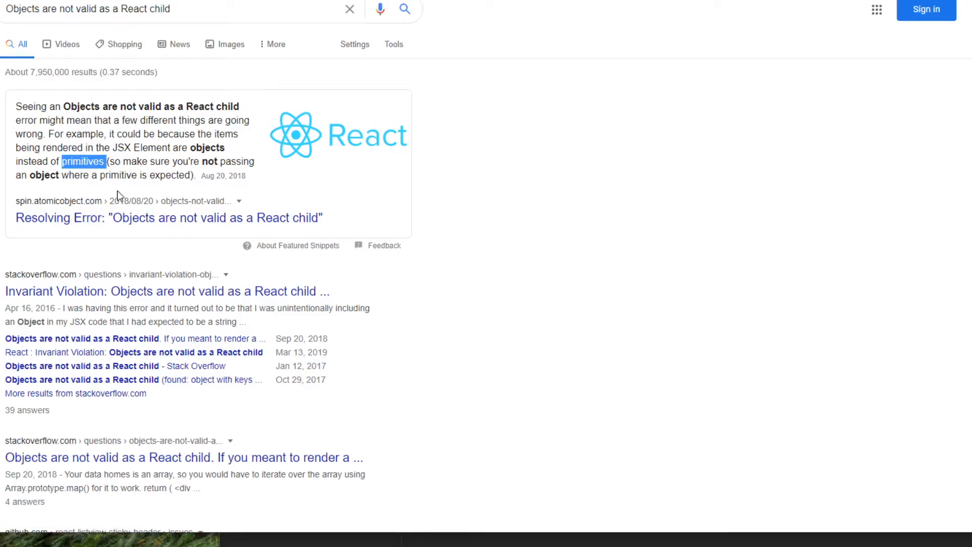
mouse_move(120, 195)
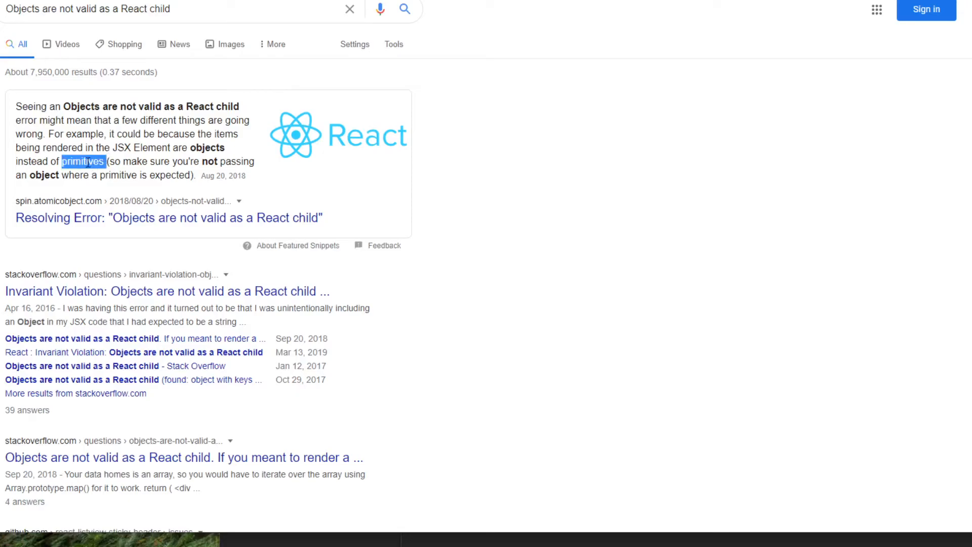
double_click(209, 147)
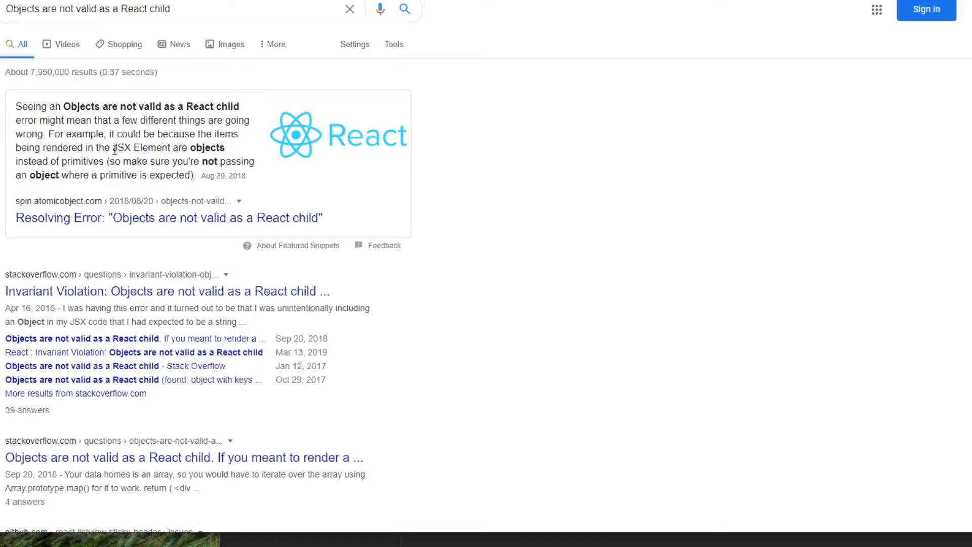
double_click(141, 147)
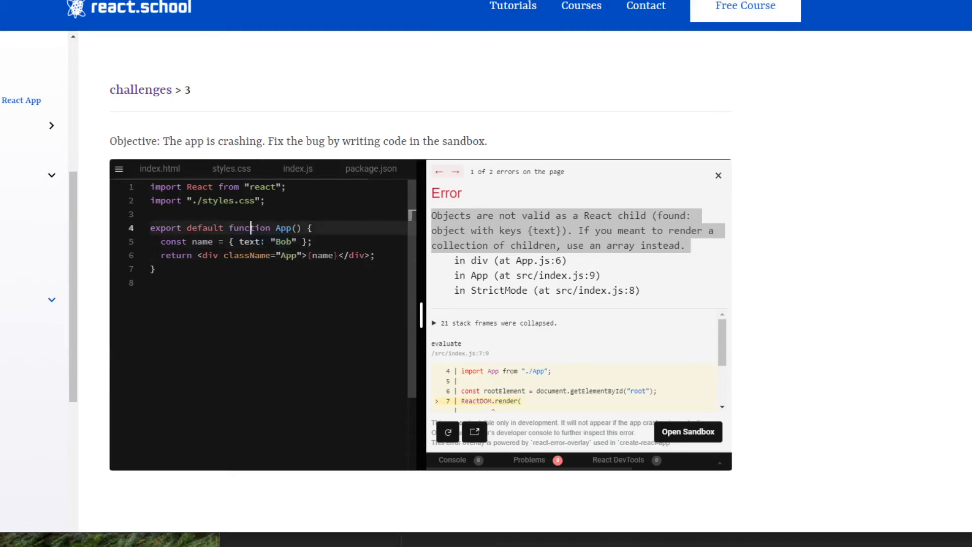
Use Open Sandbox on the react.school challenge's error overlay.
click(688, 431)
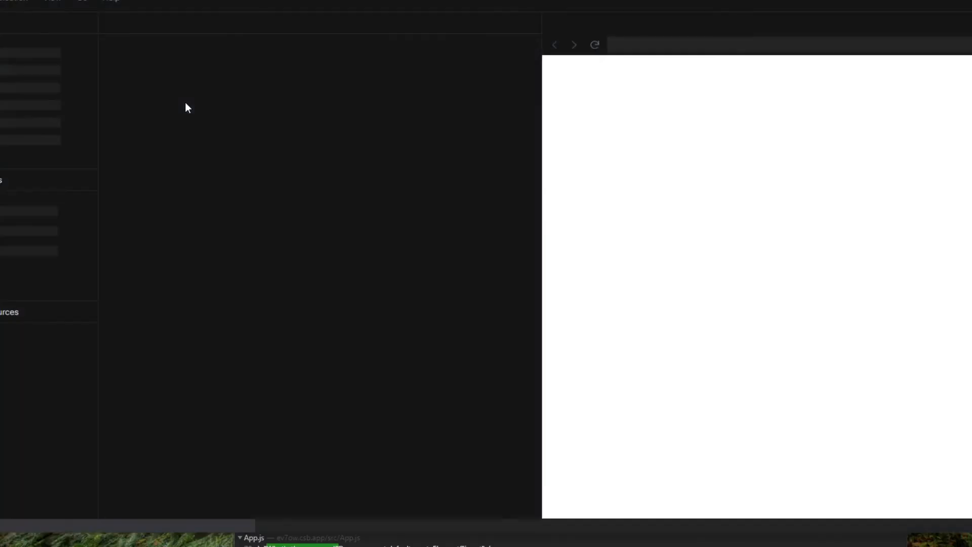
mouse_move(345, 143)
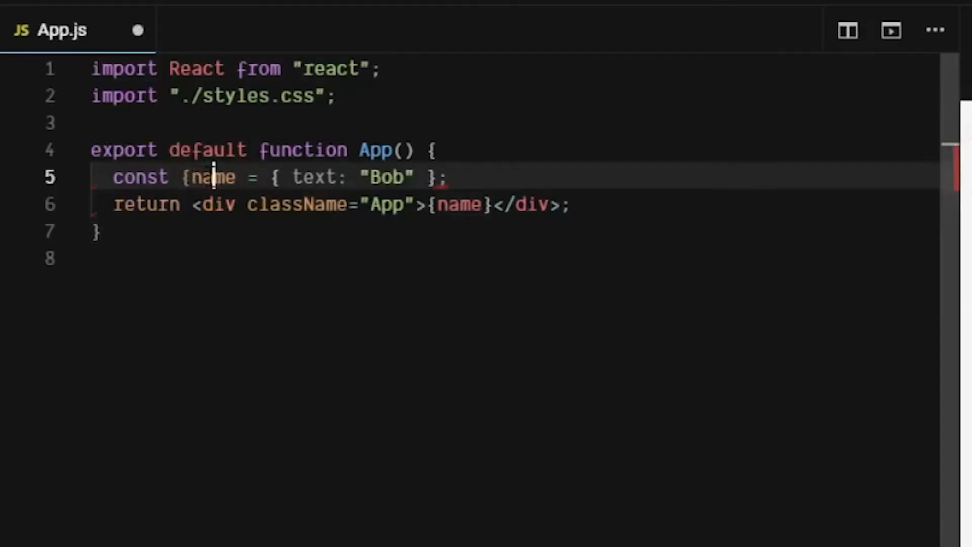
In App.js, try destructuring, revert it, then render {name.text} instead of {name}.
text(text})
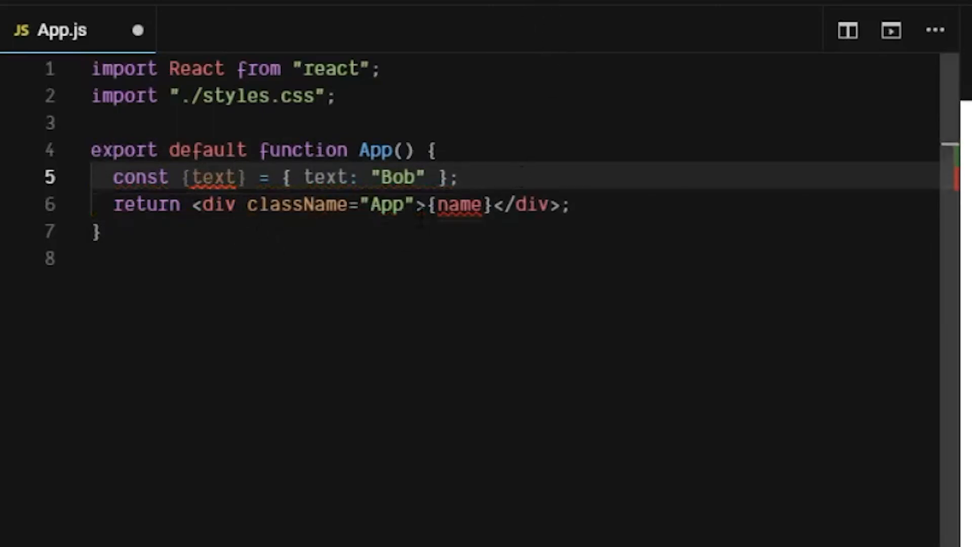
text(text)
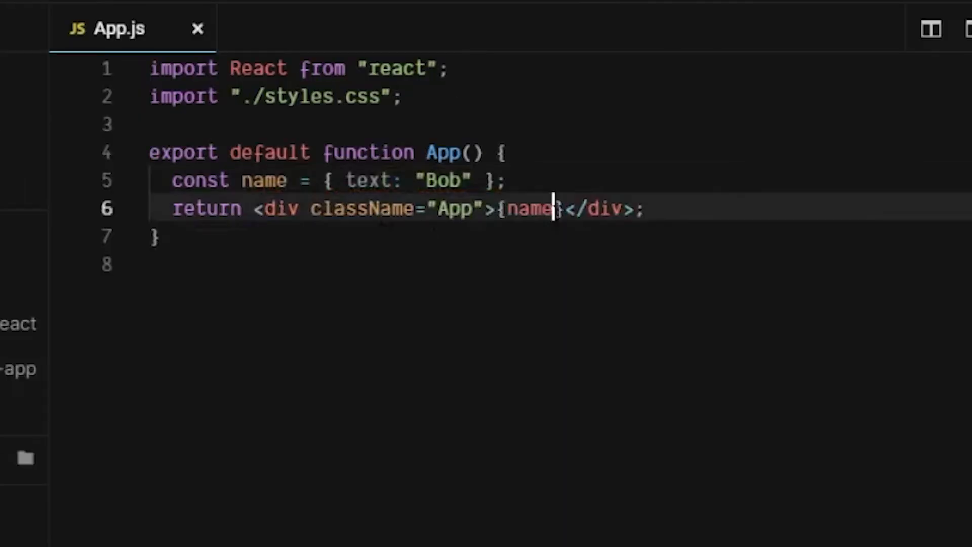
text(.text)
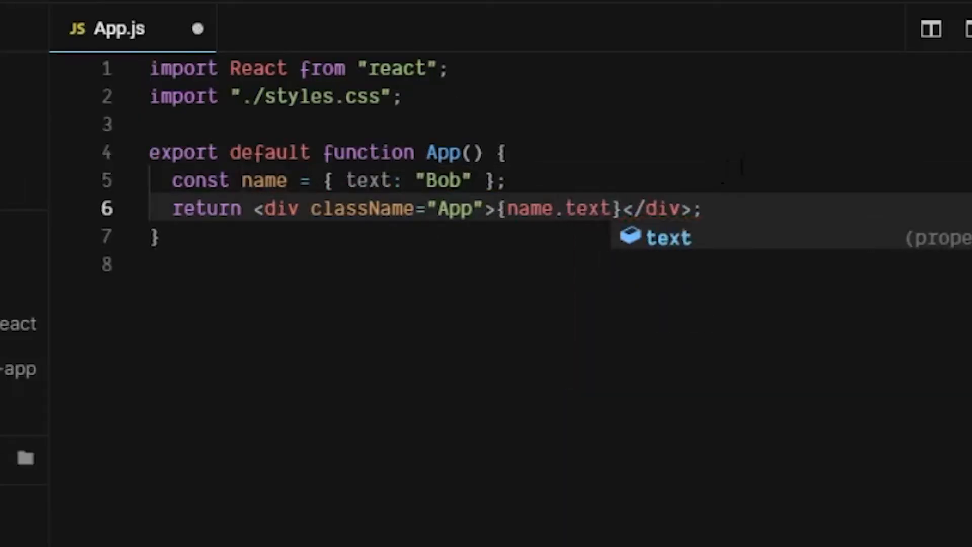